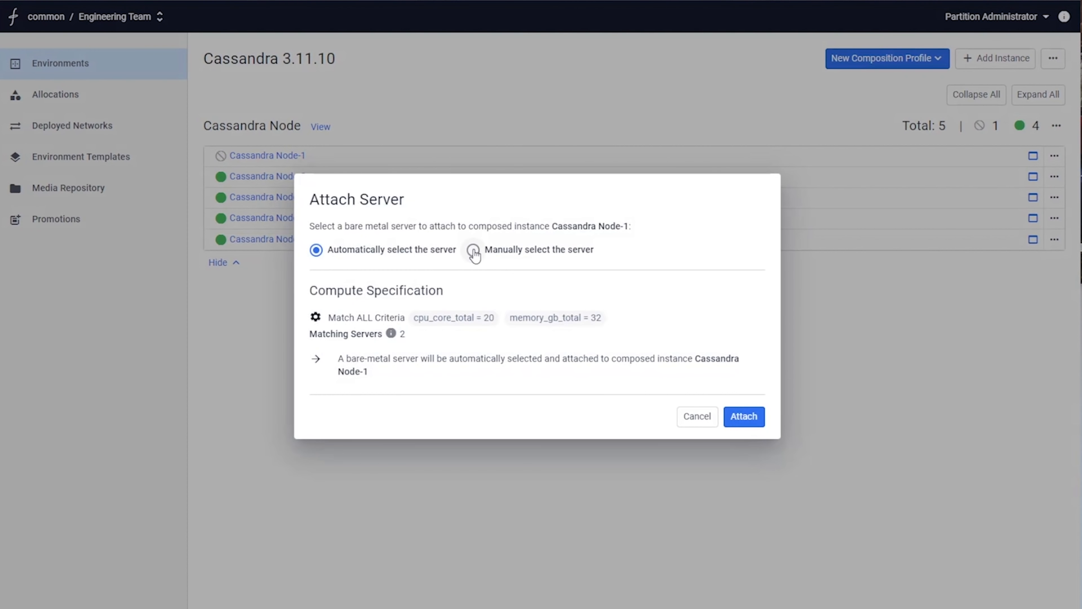
- Cancel the Attach Server dialog, leaving Cassandra Node-1 with no server attached
{"action": "left_click", "coordinate": [697, 416]}
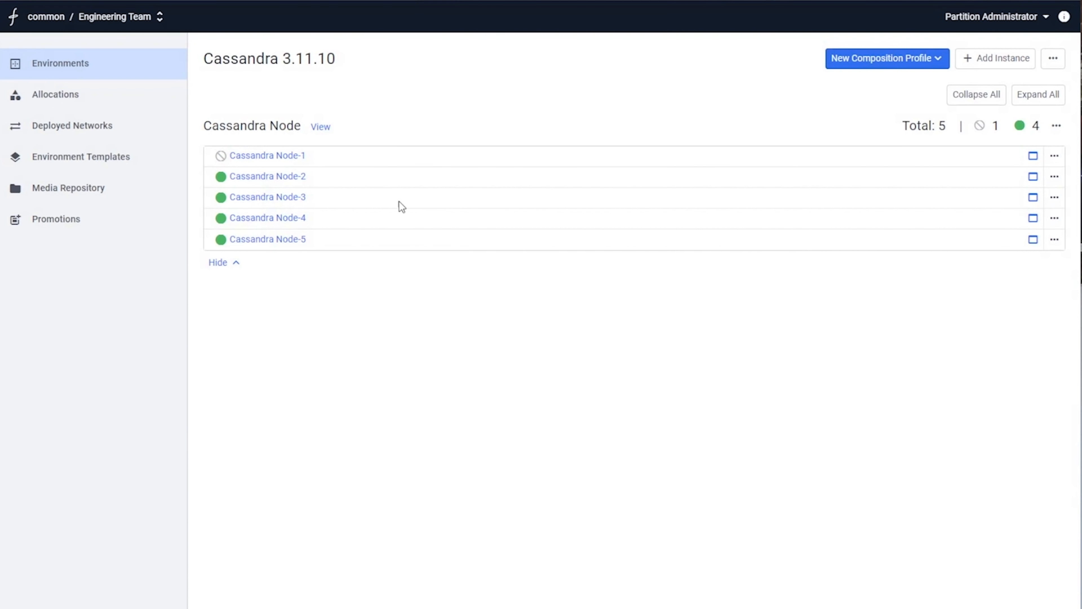